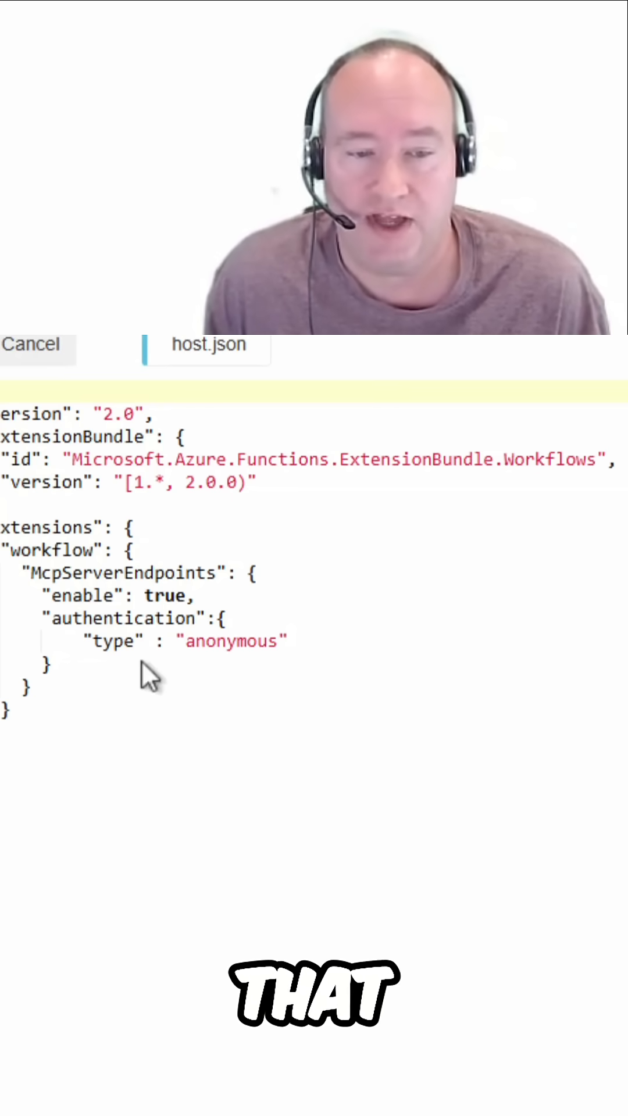
mouse_move(178, 694)
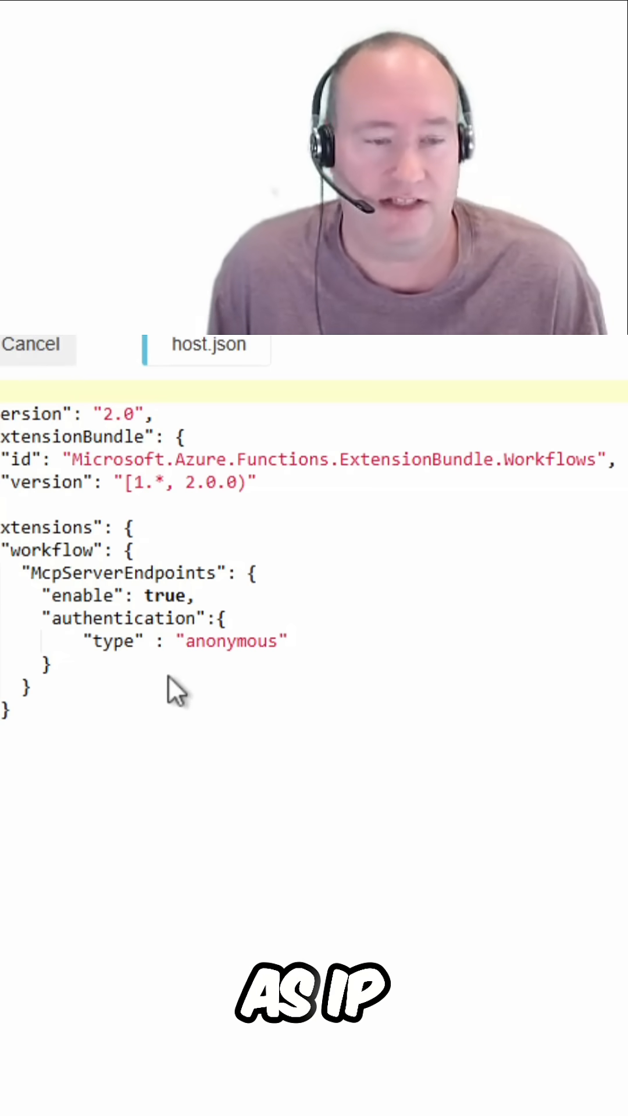
mouse_move(89, 701)
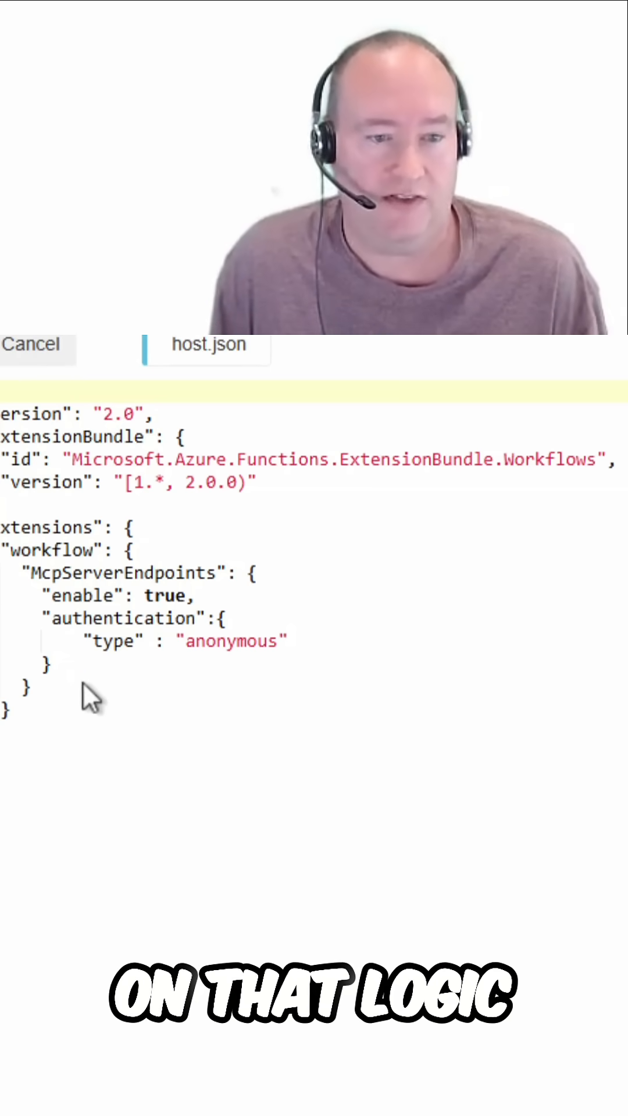